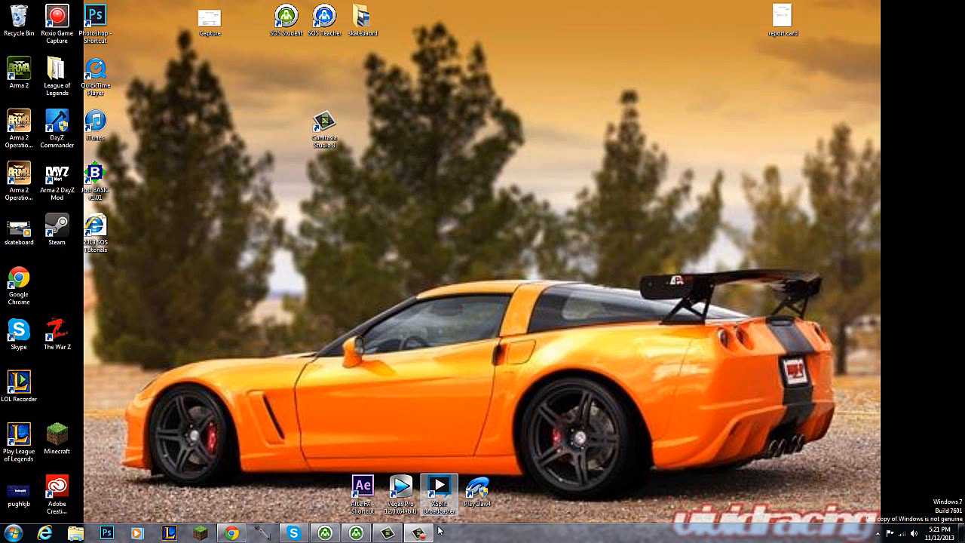
{"action": "mouse_move", "coordinate": [455, 229]}
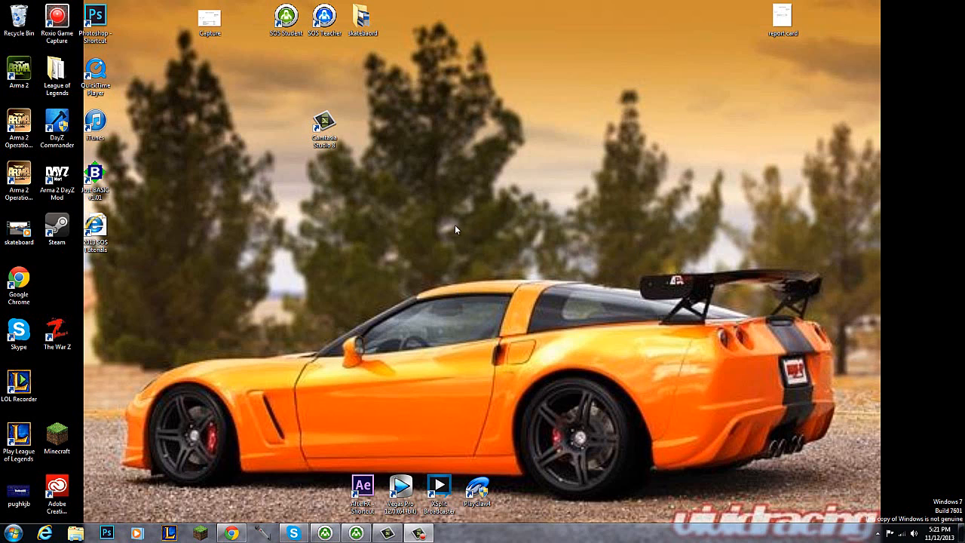
{"action": "mouse_move", "coordinate": [594, 72]}
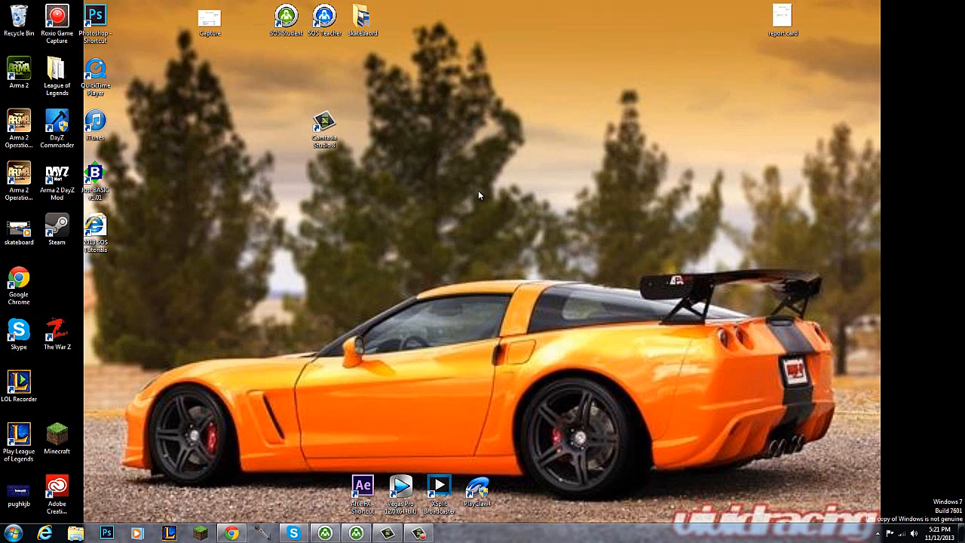
{"action": "mouse_move", "coordinate": [111, 513]}
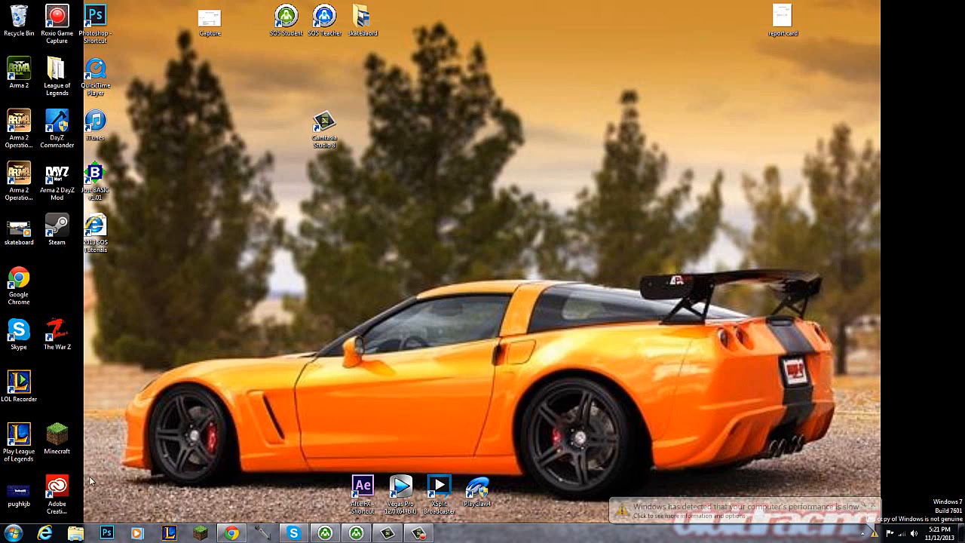
- Search 'win' from the Start menu and bring up the Downloads folder
{"action": "left_click", "coordinate": [9, 529]}
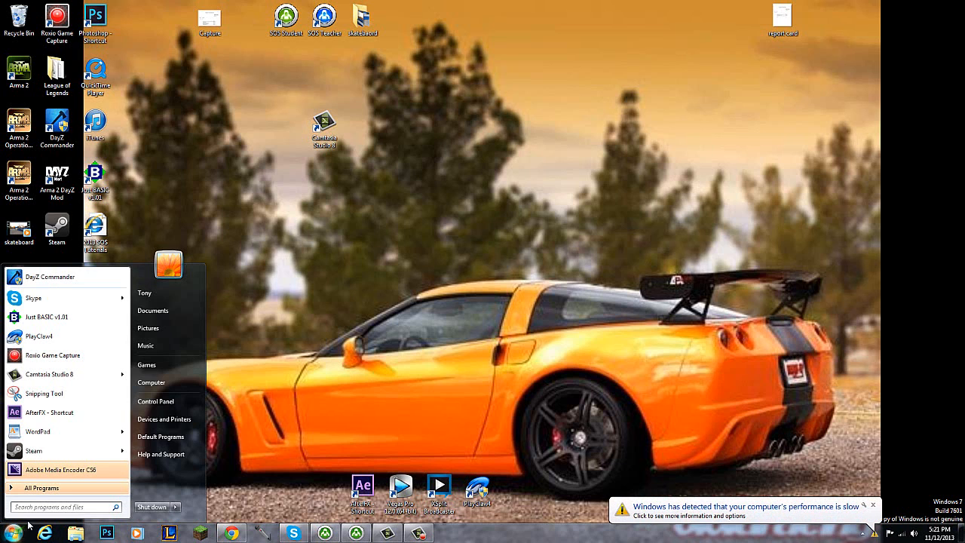
{"action": "type", "text": "win"}
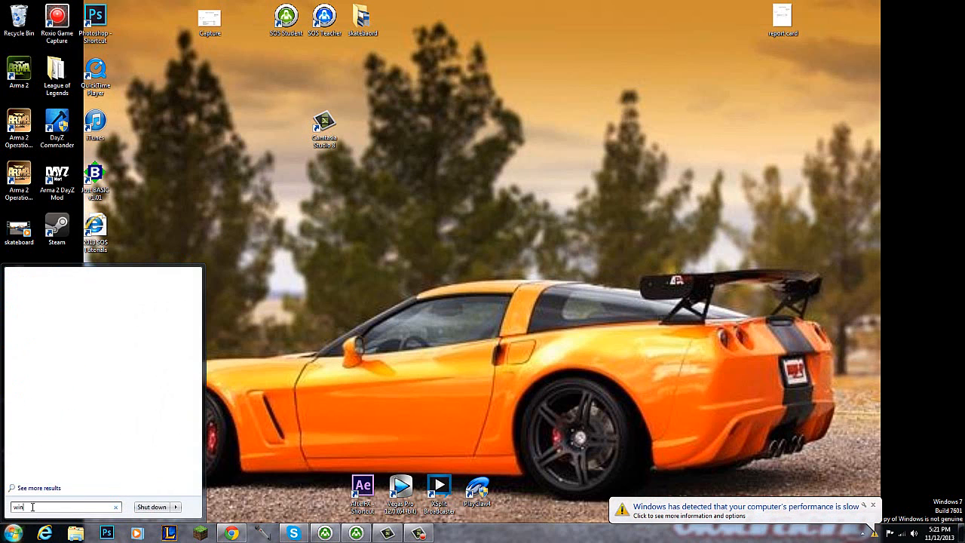
{"action": "type", "text": "win"}
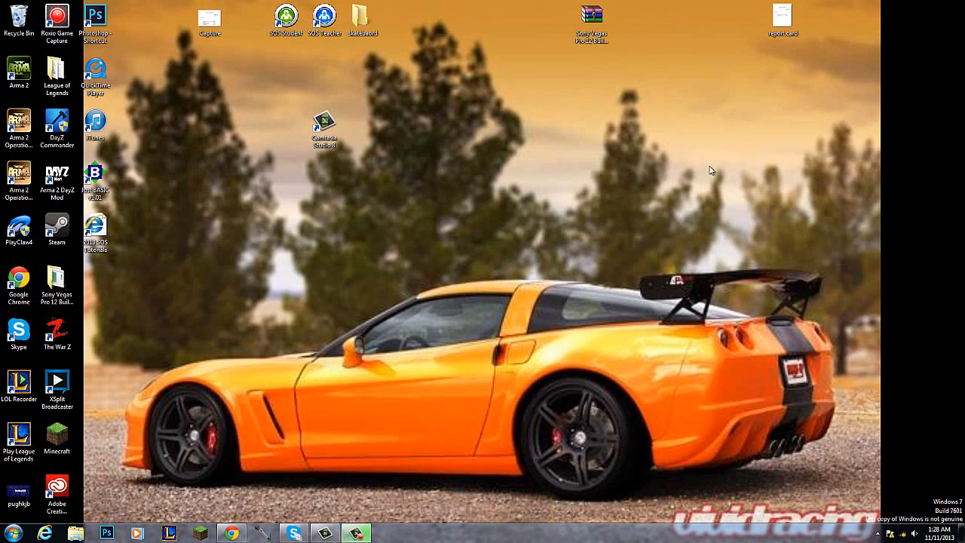
{"action": "mouse_move", "coordinate": [626, 52]}
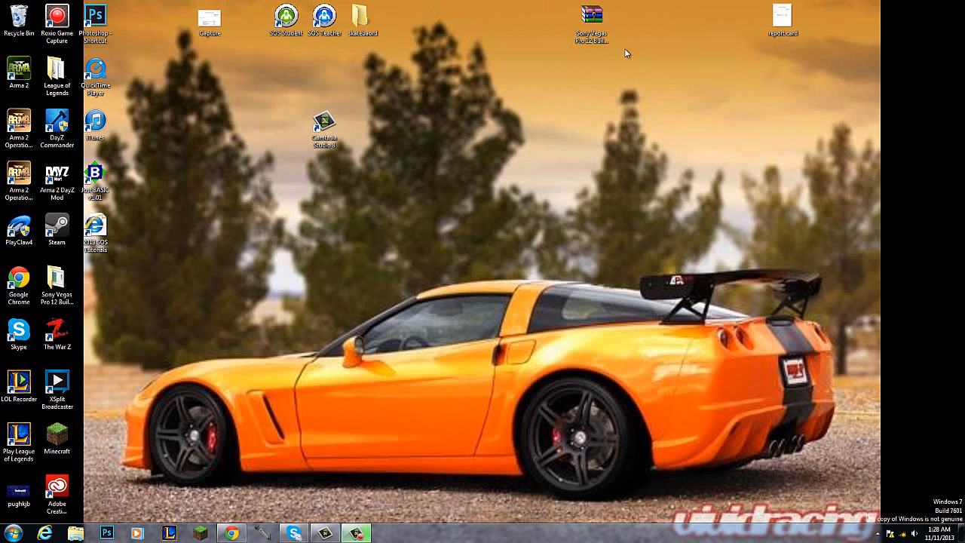
{"action": "mouse_move", "coordinate": [90, 533]}
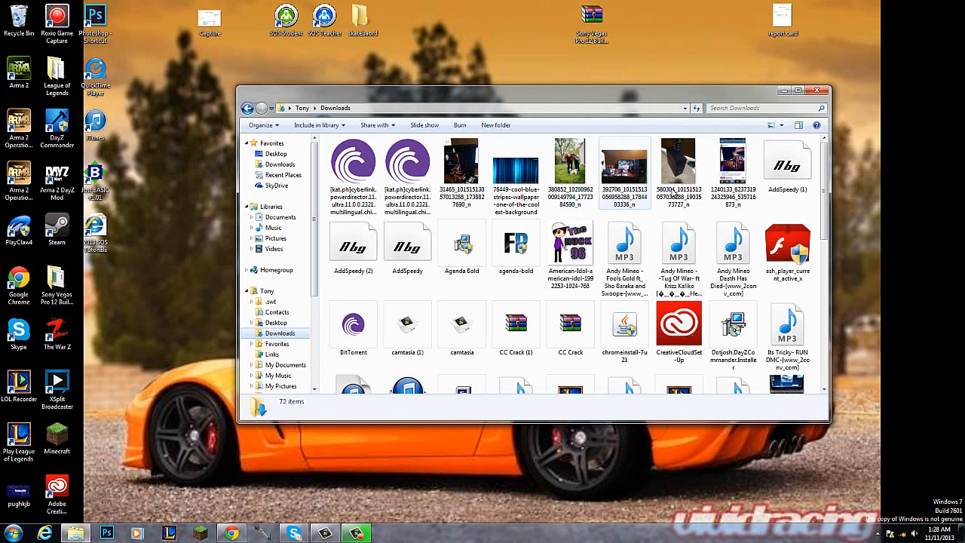
- Browse through the Downloads folder and close its window
{"action": "scroll", "scroll_direction": "down", "scroll_amount": 3}
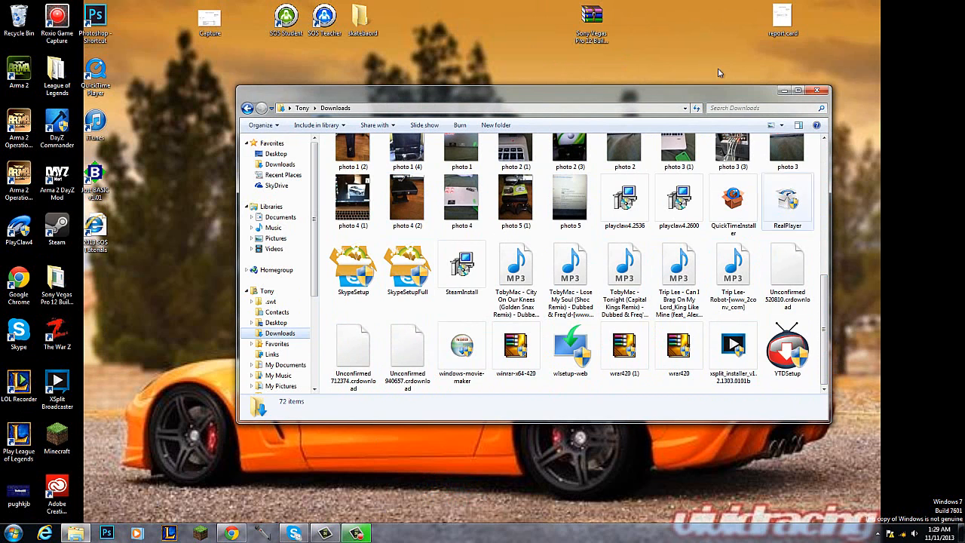
{"action": "left_click", "coordinate": [815, 90]}
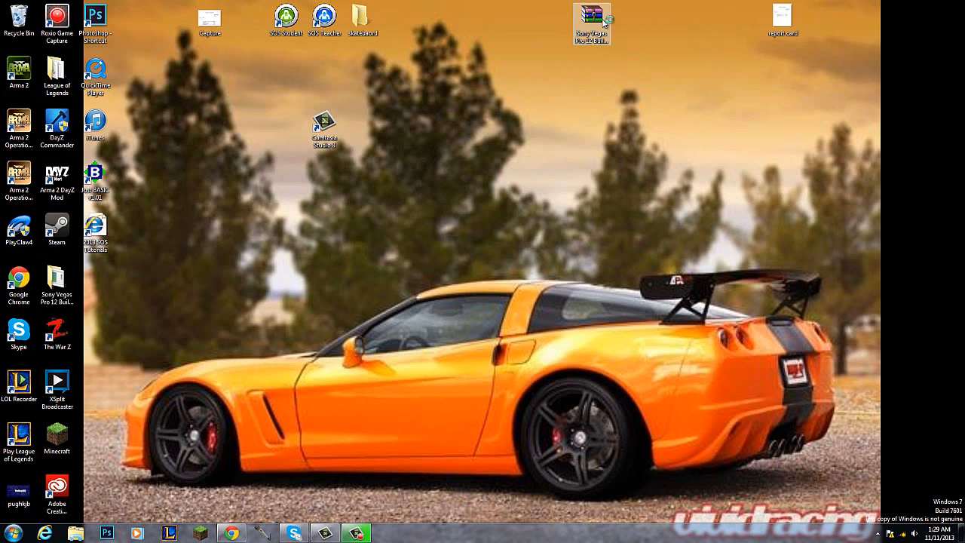
{"action": "double_click", "coordinate": [594, 18]}
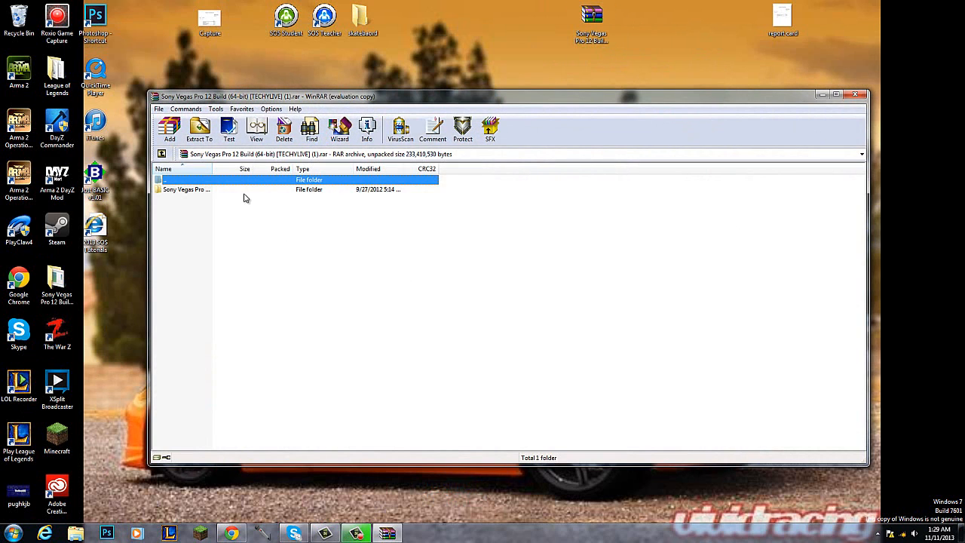
{"action": "mouse_move", "coordinate": [318, 194]}
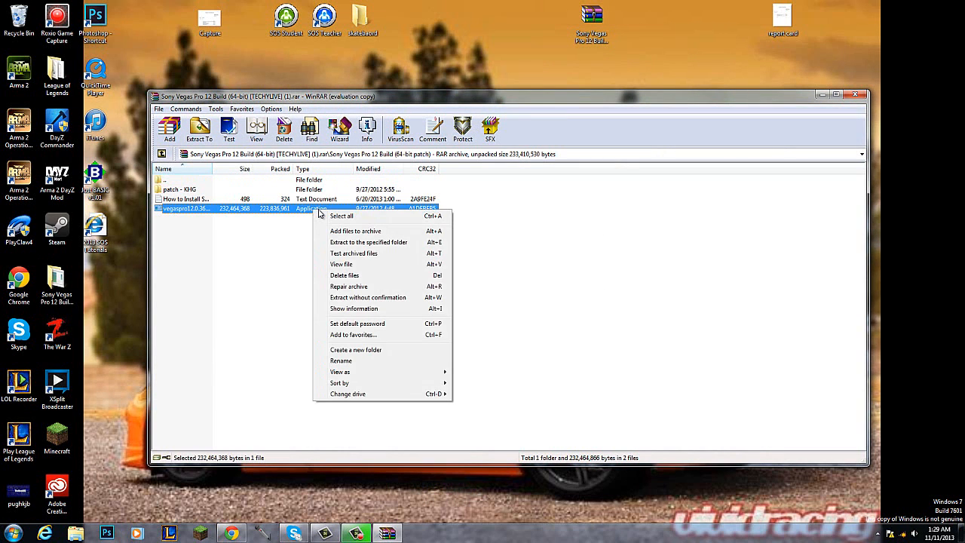
{"action": "mouse_move", "coordinate": [380, 304]}
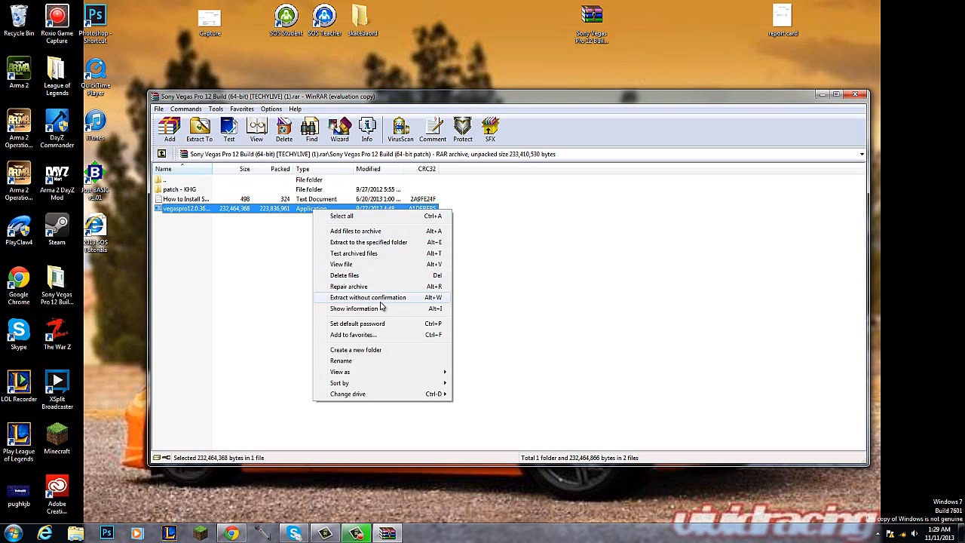
{"action": "mouse_move", "coordinate": [374, 254]}
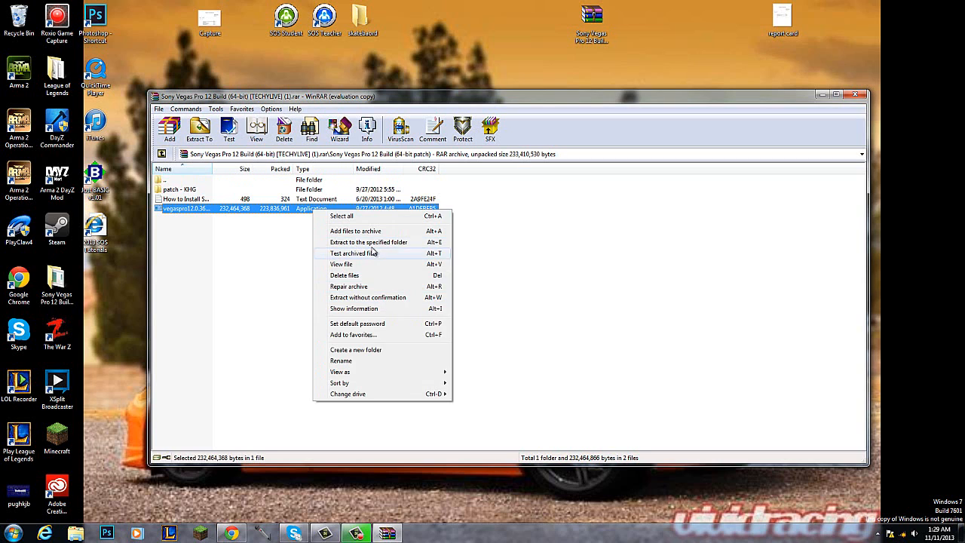
{"action": "mouse_move", "coordinate": [382, 241]}
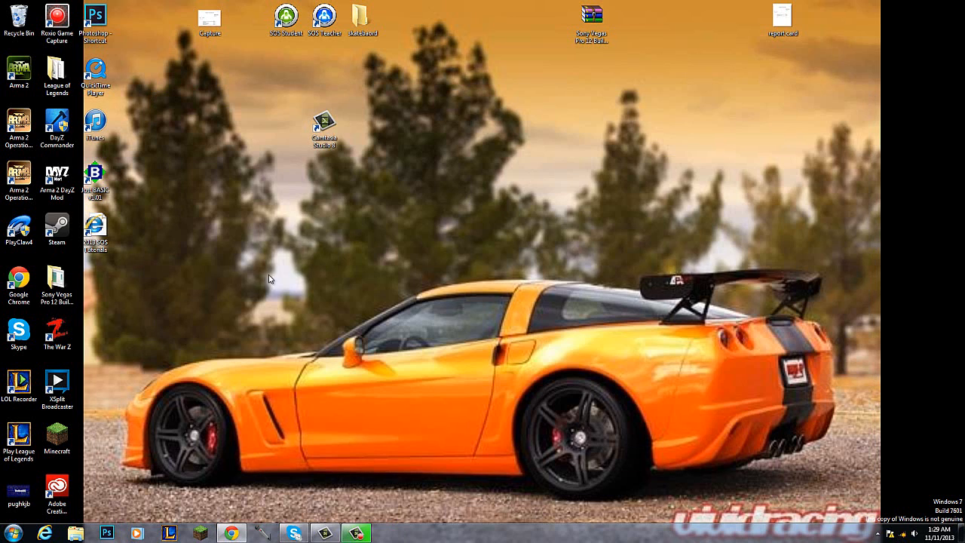
- Launch the vegaspro12.0.367 installer from the Sony Vegas Pro 12 folder
{"action": "left_click", "coordinate": [57, 283]}
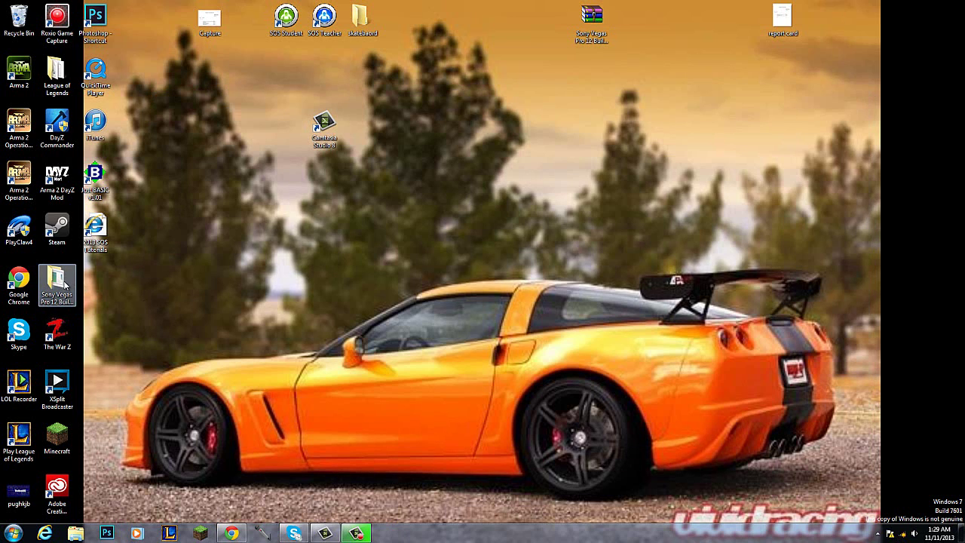
{"action": "double_click", "coordinate": [57, 284]}
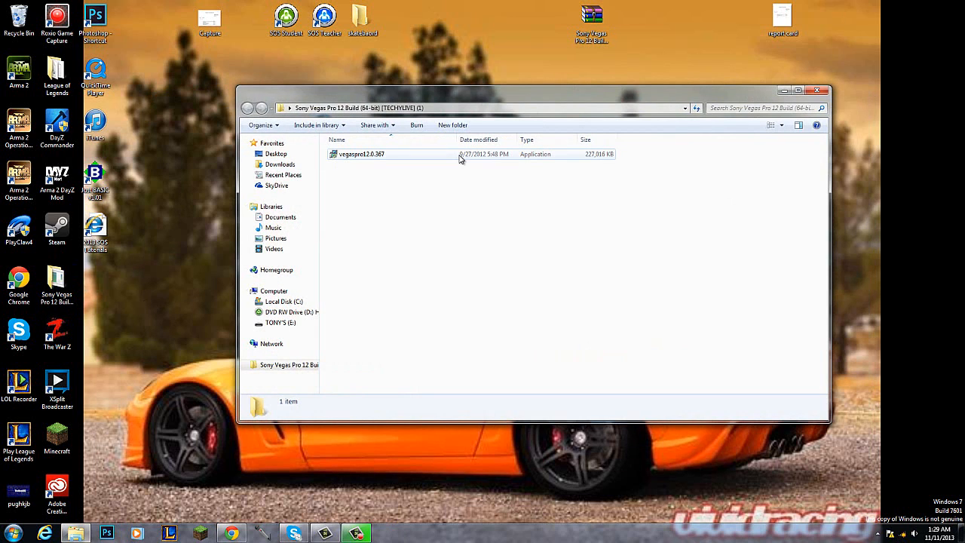
{"action": "left_click", "coordinate": [359, 154]}
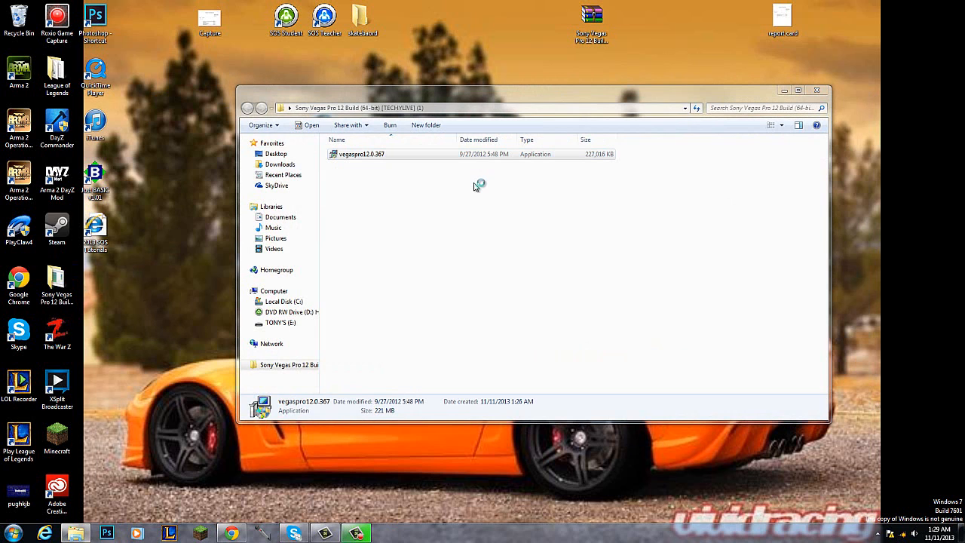
{"action": "double_click", "coordinate": [359, 154]}
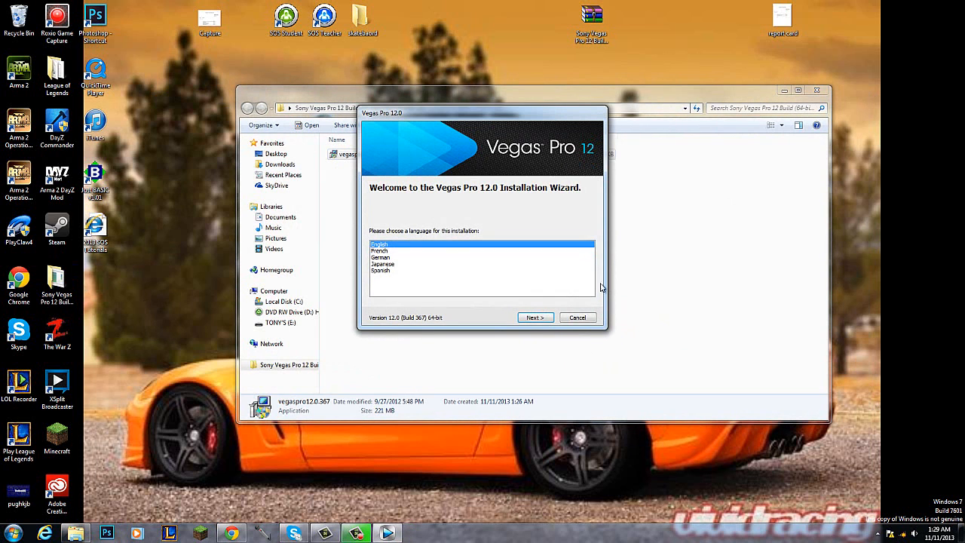
- Continue setup in English and accept the End User License Agreement
{"action": "left_click", "coordinate": [533, 316]}
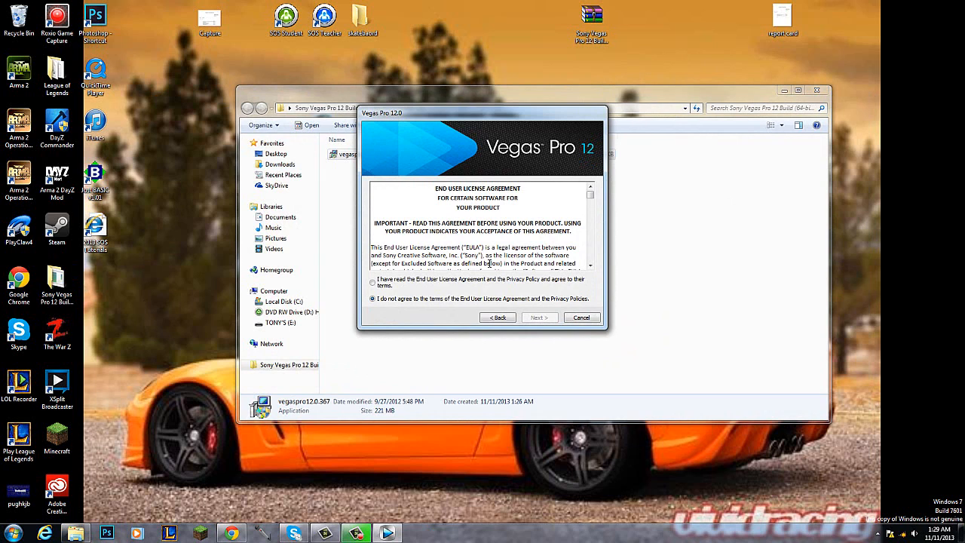
{"action": "left_click", "coordinate": [372, 284]}
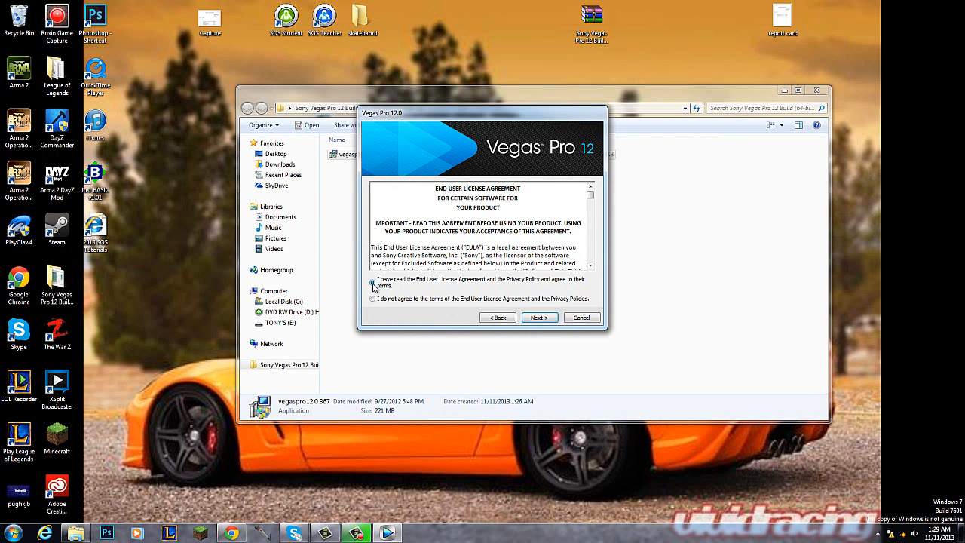
{"action": "left_click", "coordinate": [372, 281]}
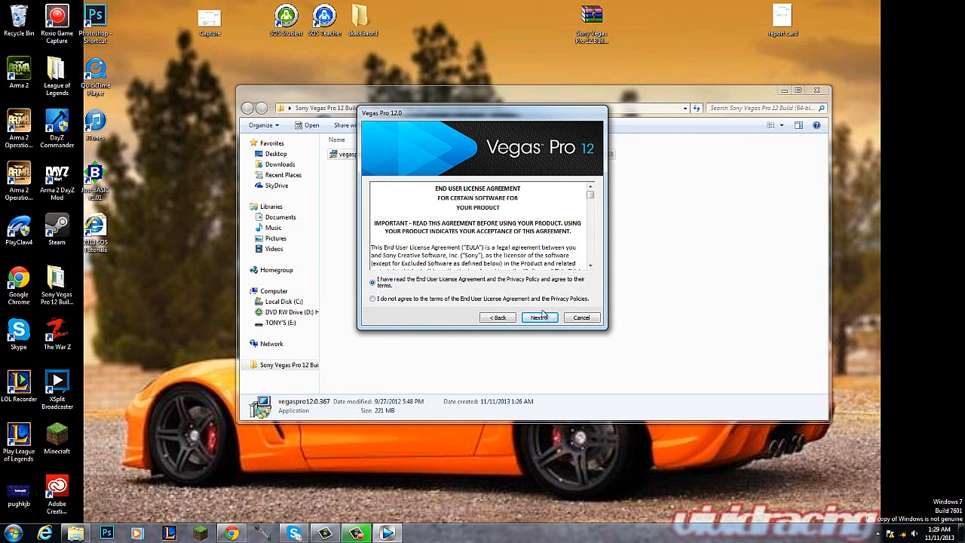
{"action": "left_click", "coordinate": [539, 316]}
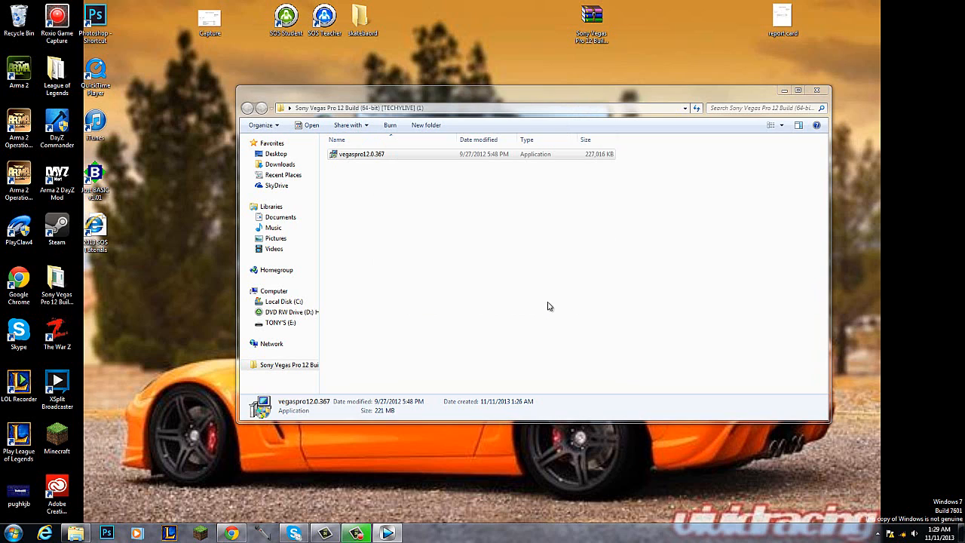
{"action": "mouse_move", "coordinate": [540, 289]}
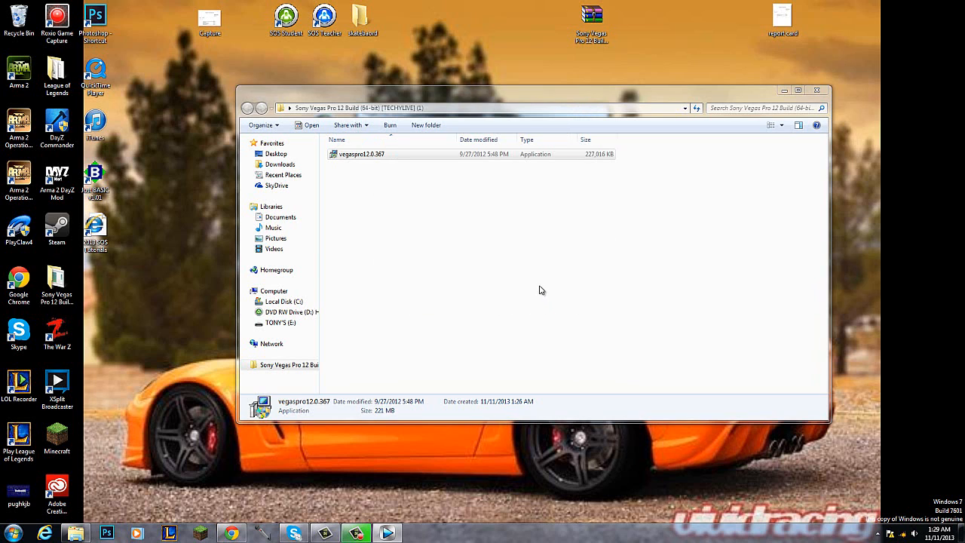
{"action": "mouse_move", "coordinate": [536, 297]}
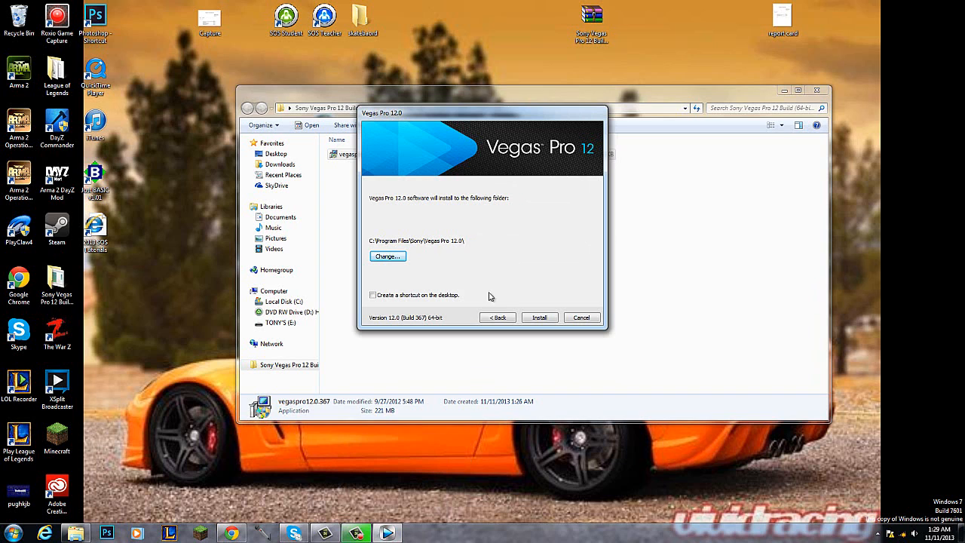
{"action": "mouse_move", "coordinate": [489, 235]}
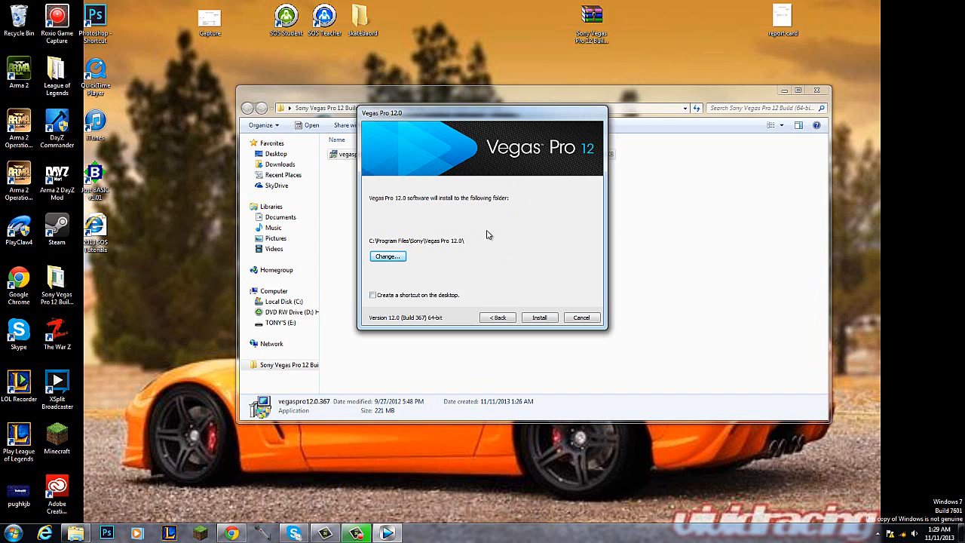
- Install Vegas Pro 12 into the default Program Files folder with a desktop shortcut, then finish
{"action": "left_click", "coordinate": [372, 294]}
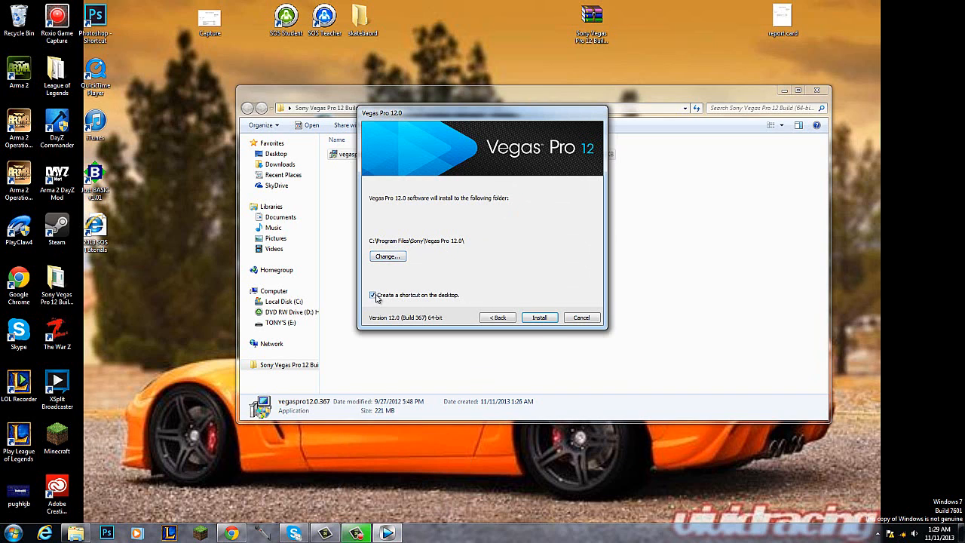
{"action": "left_click", "coordinate": [539, 316]}
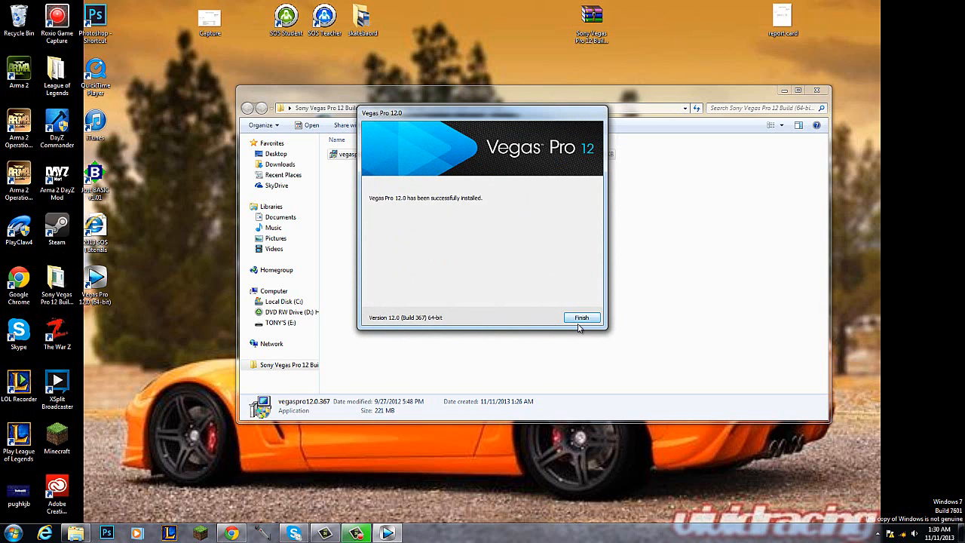
{"action": "left_click", "coordinate": [582, 316]}
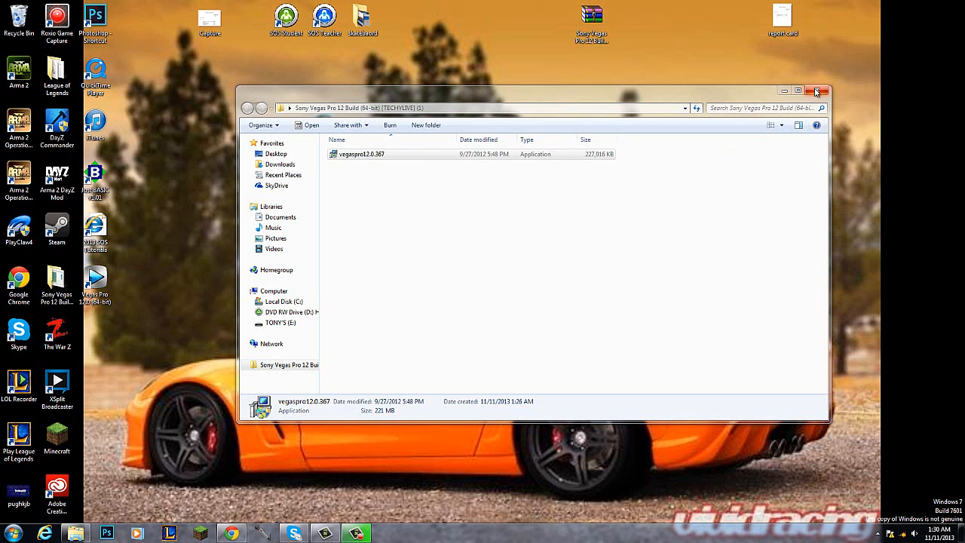
- Browse Local Disk (C:) into Program Files (x86), then return to the drive root
{"action": "left_click", "coordinate": [816, 91]}
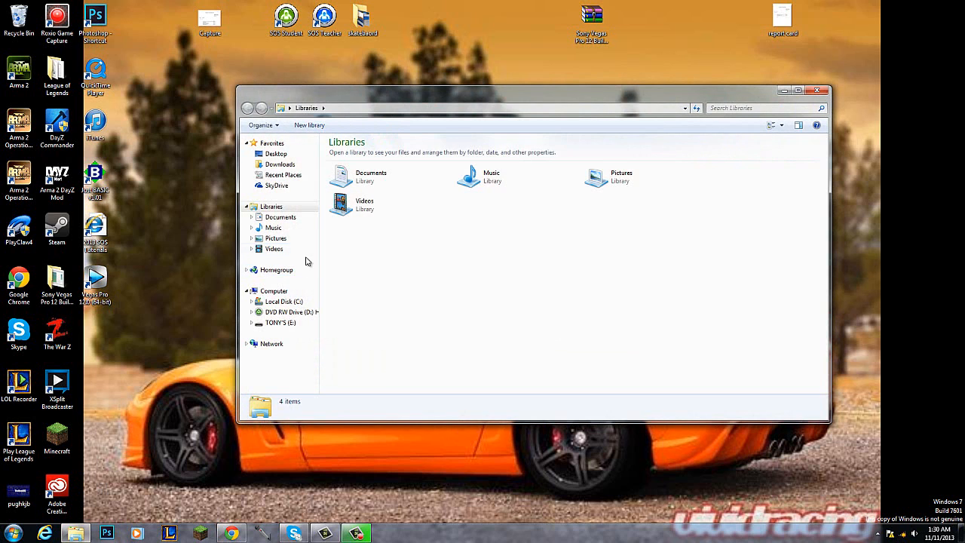
{"action": "left_click", "coordinate": [274, 289]}
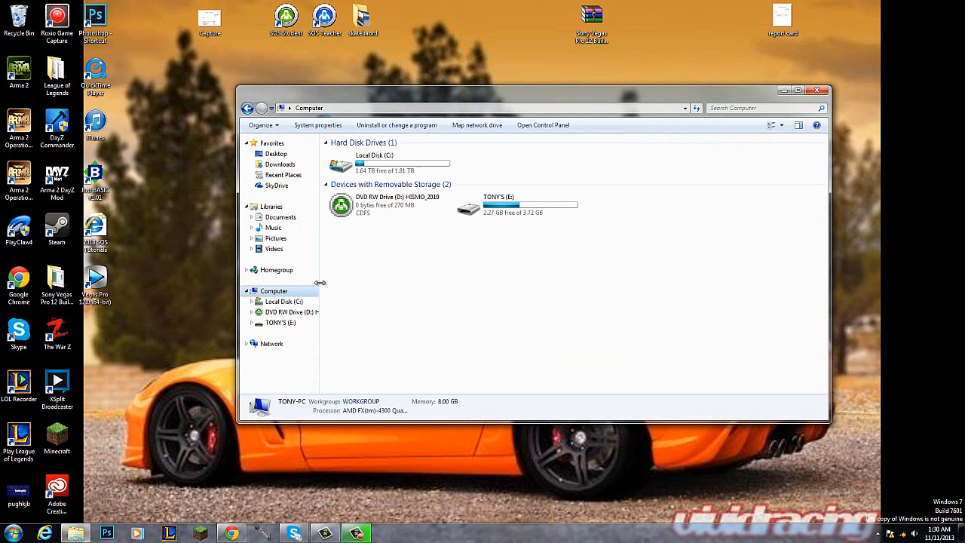
{"action": "double_click", "coordinate": [366, 163]}
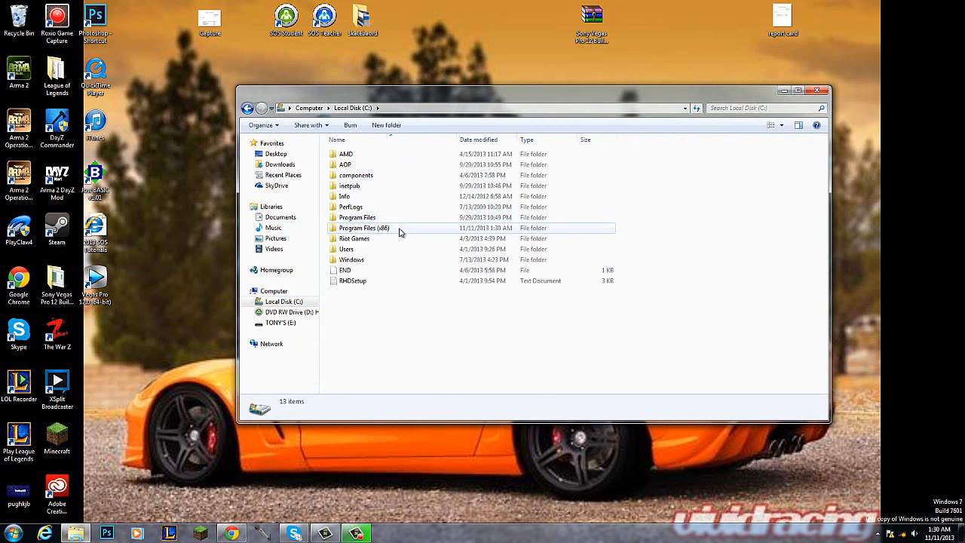
{"action": "double_click", "coordinate": [363, 228]}
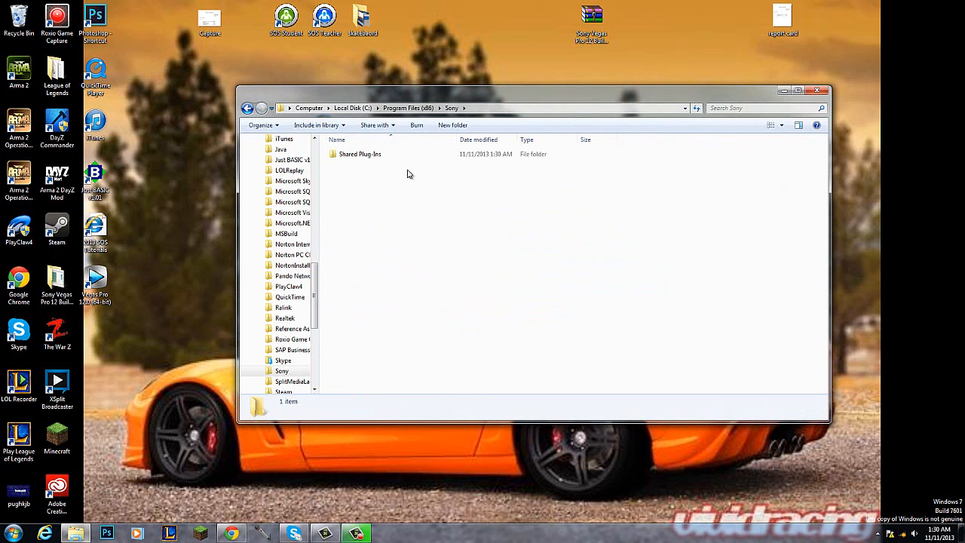
{"action": "left_click", "coordinate": [426, 109]}
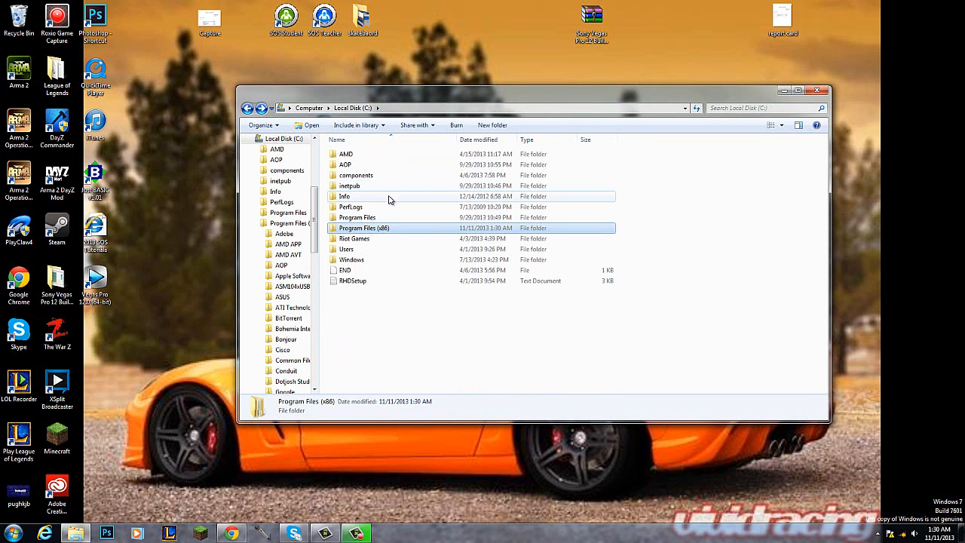
- Navigate into Program Files > Sony to reach the Vegas Pro 12.0 folder
{"action": "double_click", "coordinate": [356, 217]}
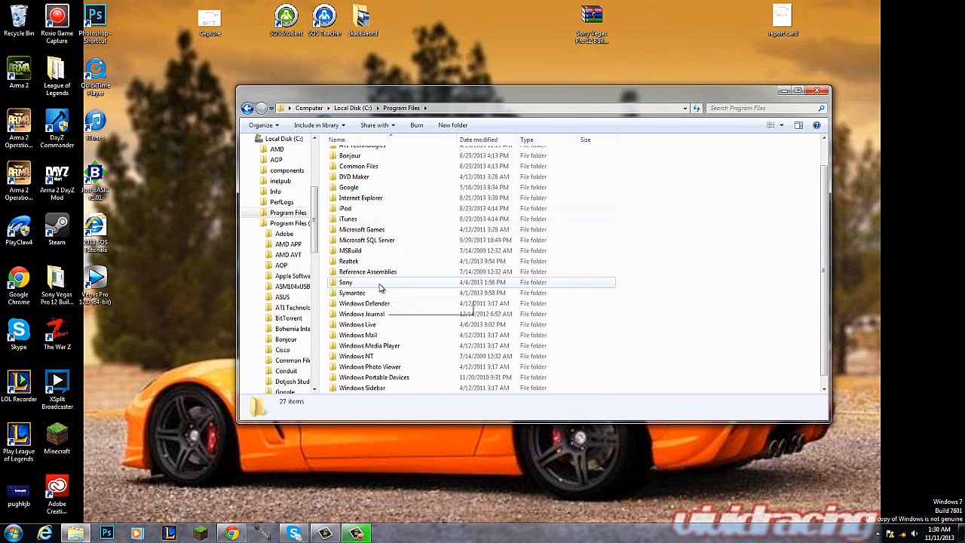
{"action": "double_click", "coordinate": [345, 281]}
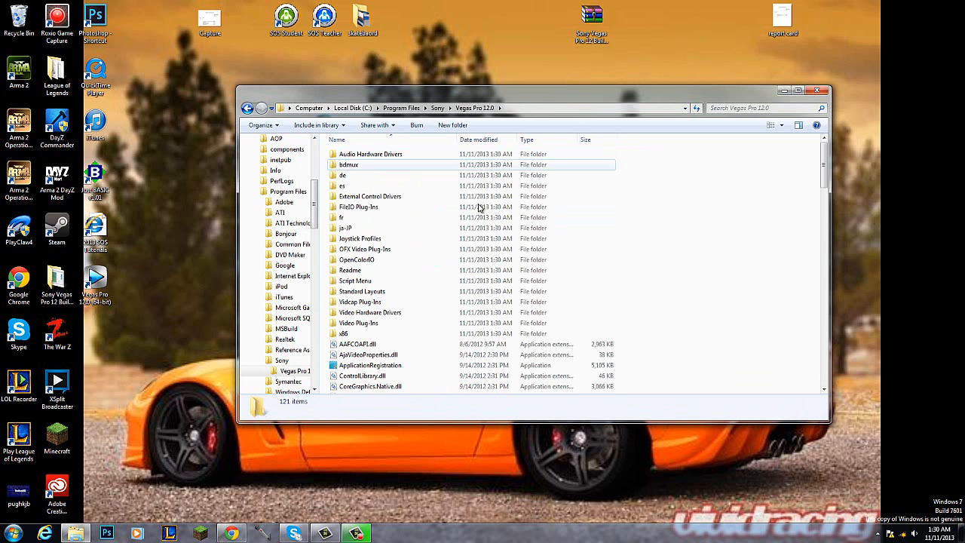
{"action": "scroll", "scroll_direction": "down", "scroll_amount": 3}
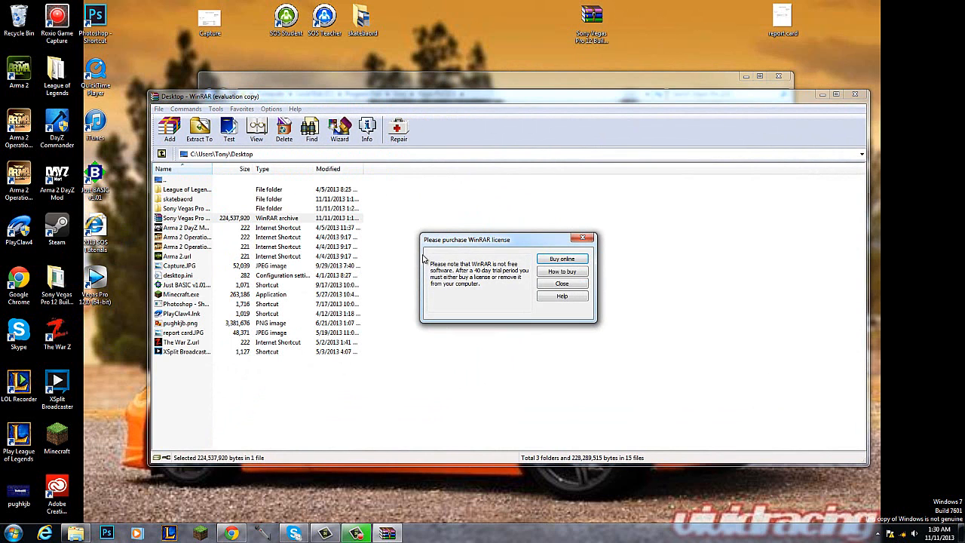
- Open the Vegas Pro 12 patch archive in WinRAR and dismiss the cannot-execute error
{"action": "left_click", "coordinate": [560, 283]}
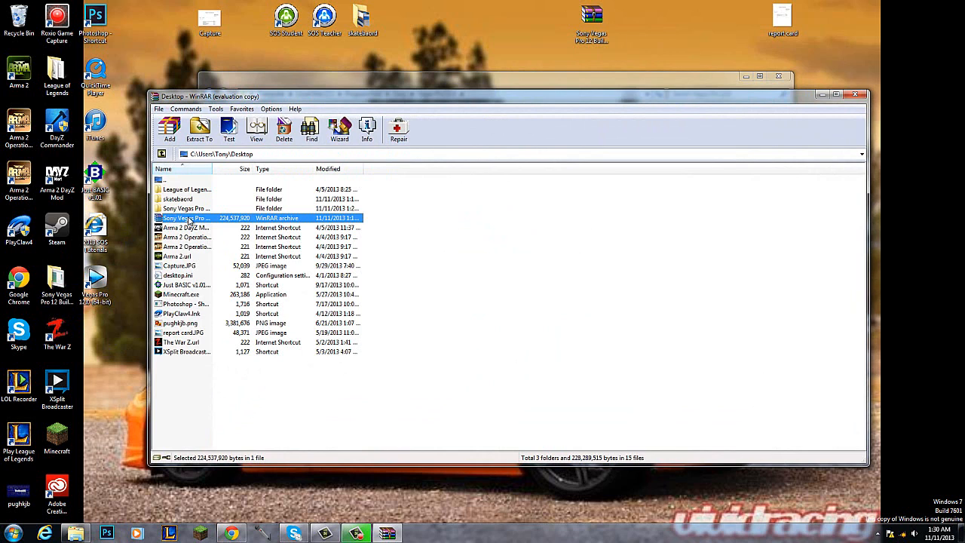
{"action": "double_click", "coordinate": [184, 217]}
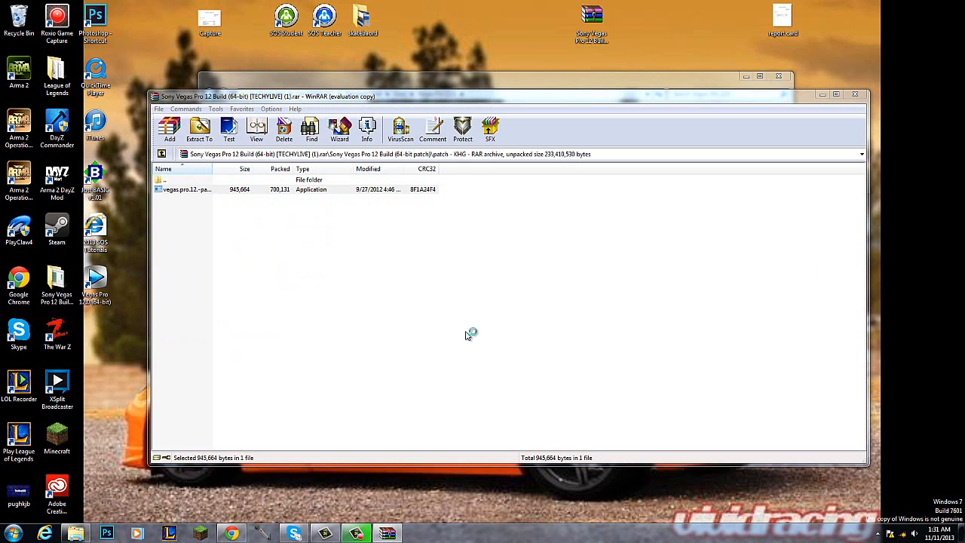
{"action": "double_click", "coordinate": [187, 190]}
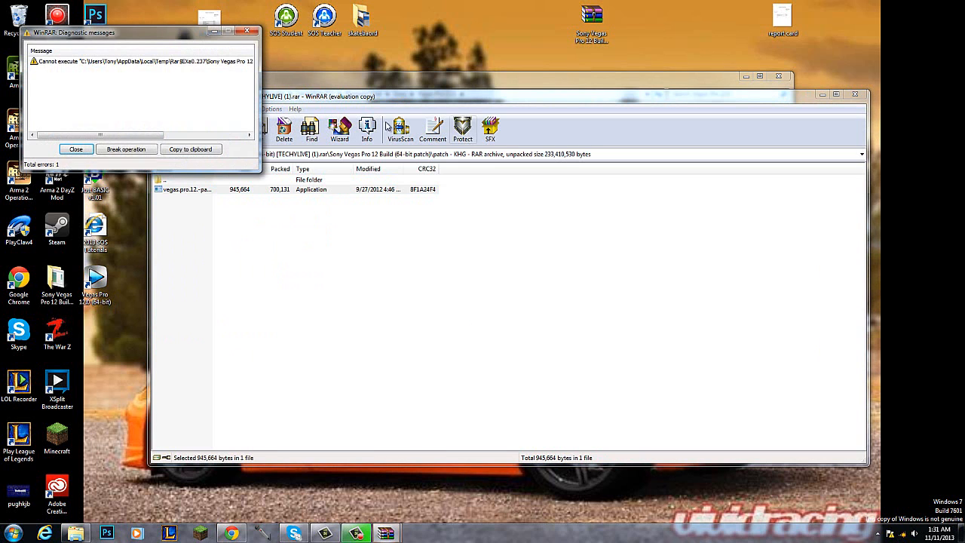
{"action": "left_click", "coordinate": [76, 149]}
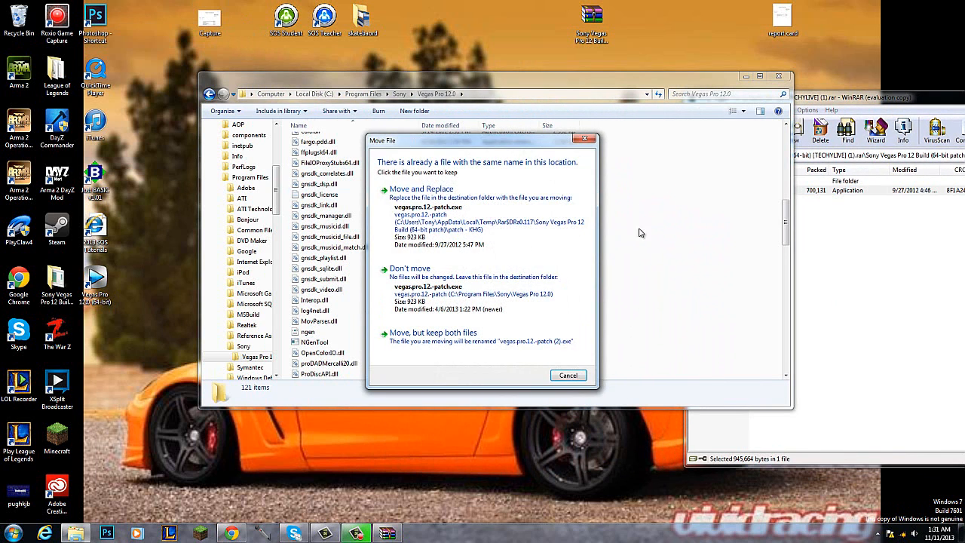
{"action": "mouse_move", "coordinate": [613, 265]}
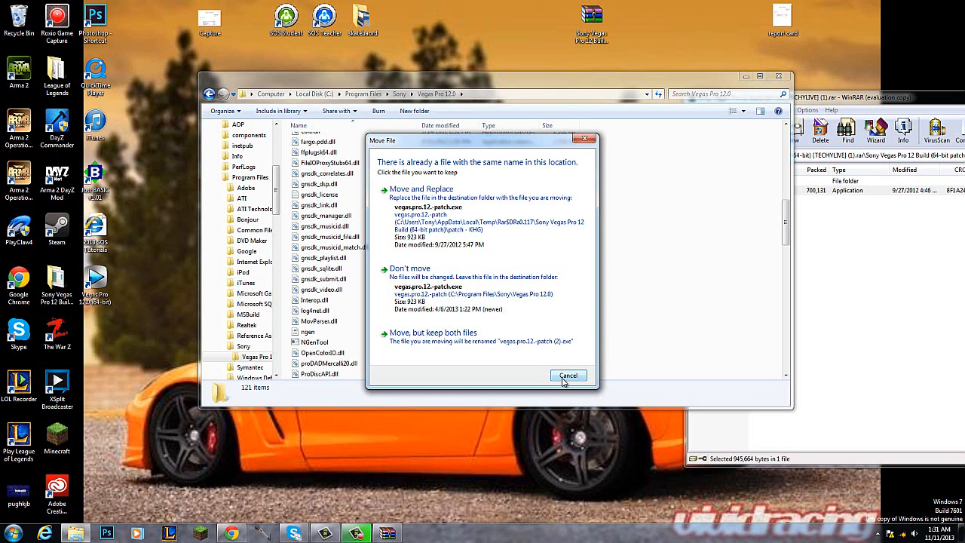
- Keep the existing patch file in the Vegas Pro 12.0 folder rather than replacing it
{"action": "left_click", "coordinate": [569, 374]}
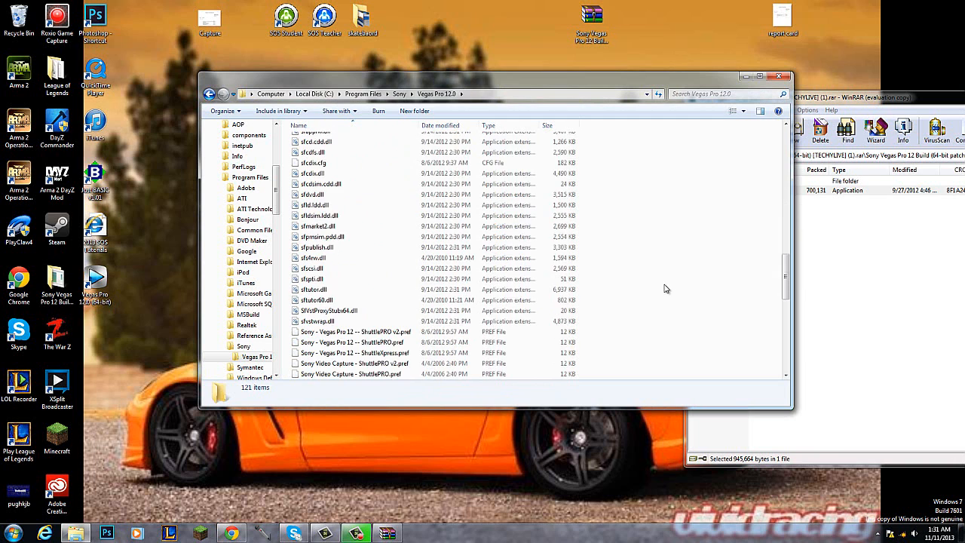
{"action": "scroll", "scroll_direction": "down", "scroll_amount": 3}
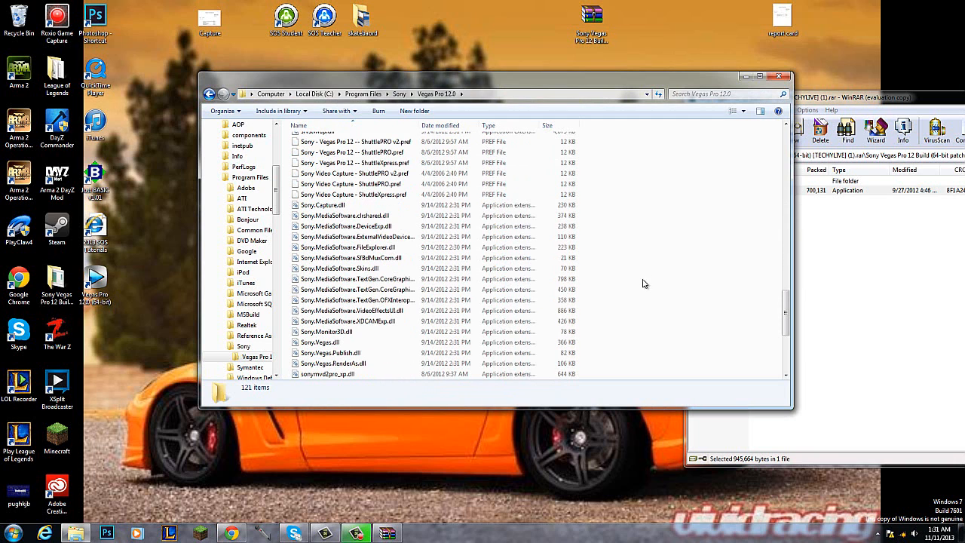
{"action": "scroll", "scroll_direction": "down", "scroll_amount": 3}
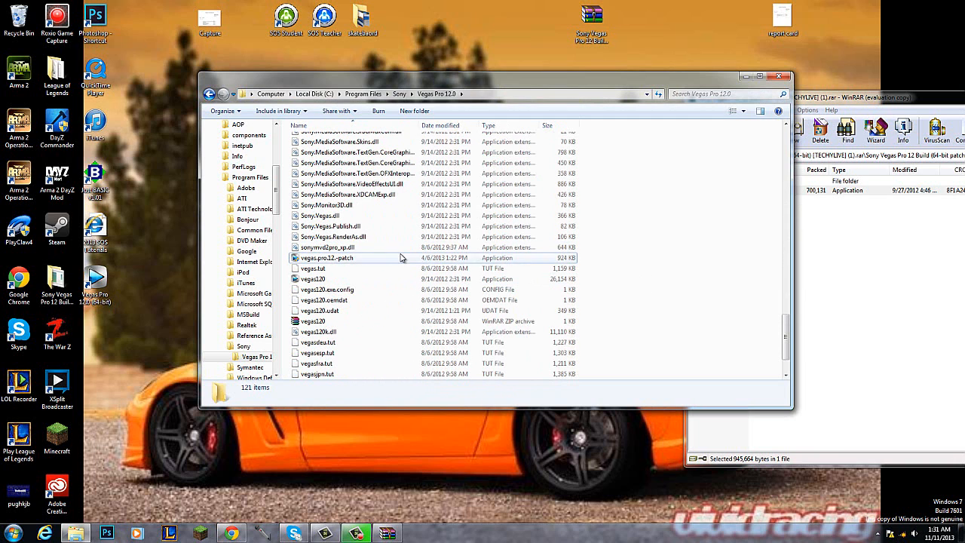
- Run vegas.pro.12-patch from the folder and apply the patch
{"action": "left_click", "coordinate": [326, 258]}
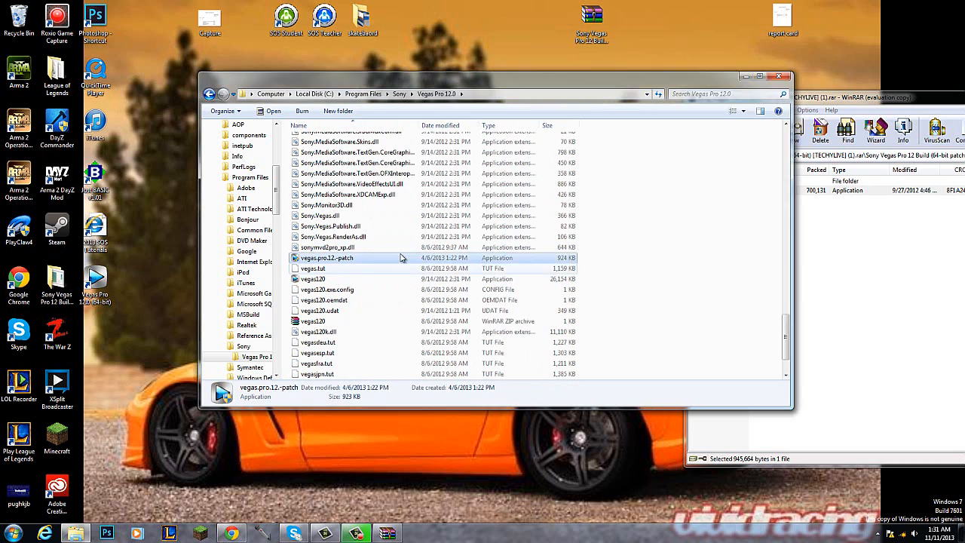
{"action": "double_click", "coordinate": [324, 258]}
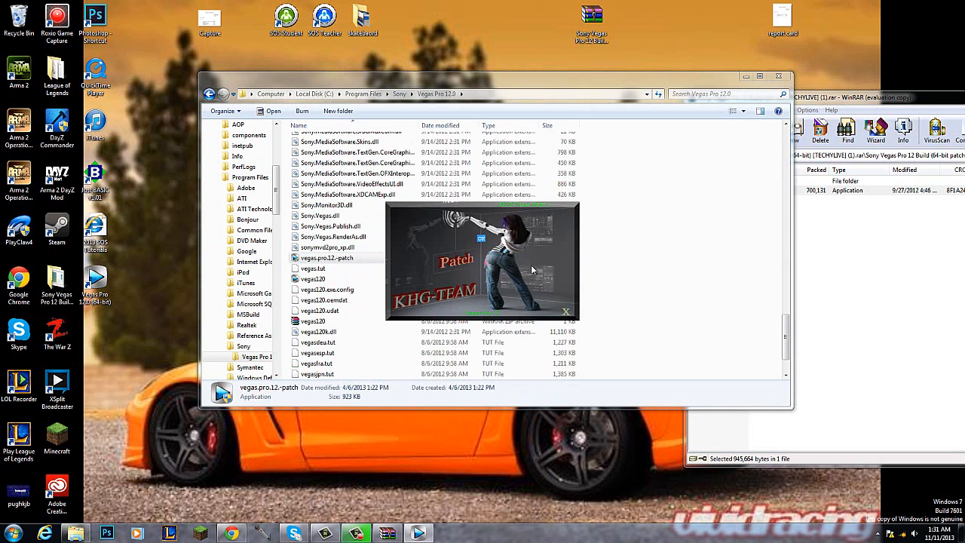
{"action": "left_click", "coordinate": [563, 310]}
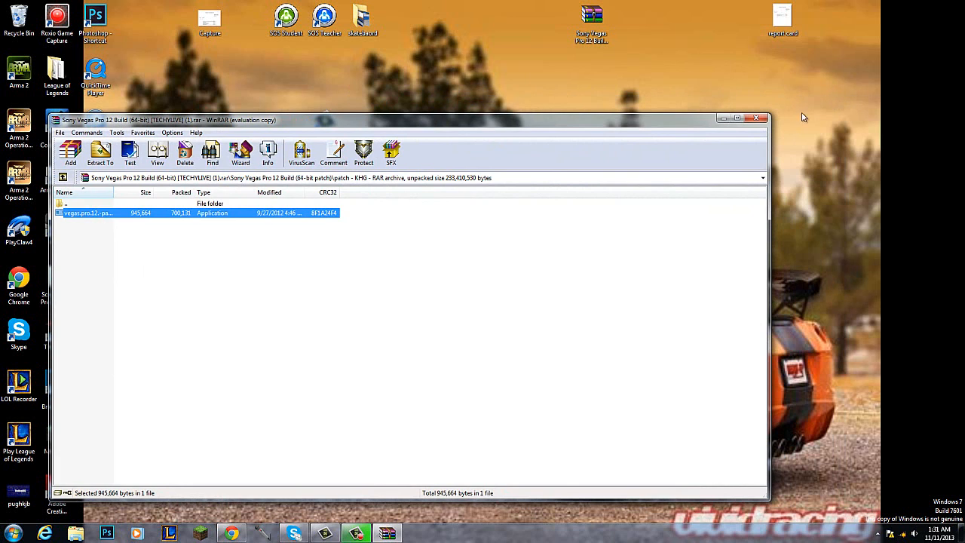
- Close WinRAR and launch Sony Vegas Pro 12 from its desktop shortcut
{"action": "left_click", "coordinate": [757, 117]}
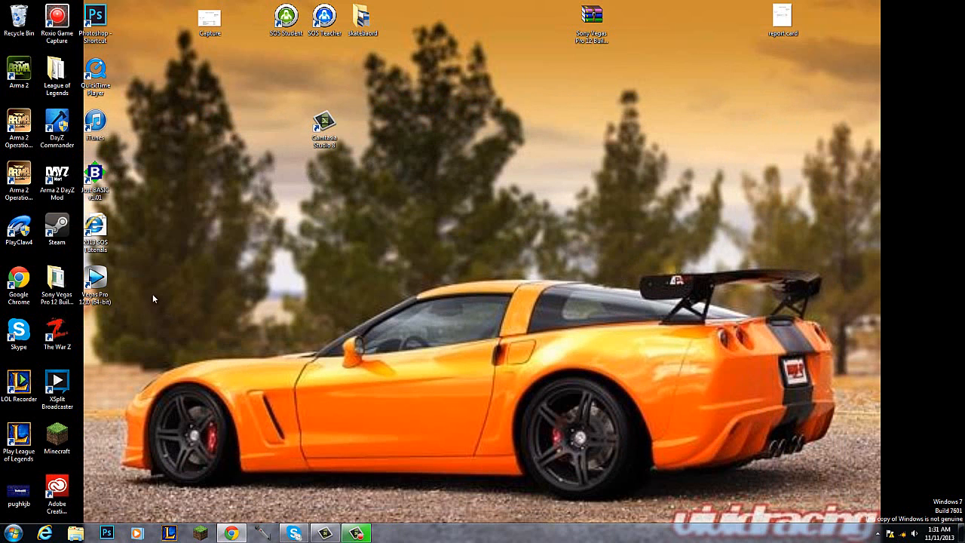
{"action": "double_click", "coordinate": [95, 278]}
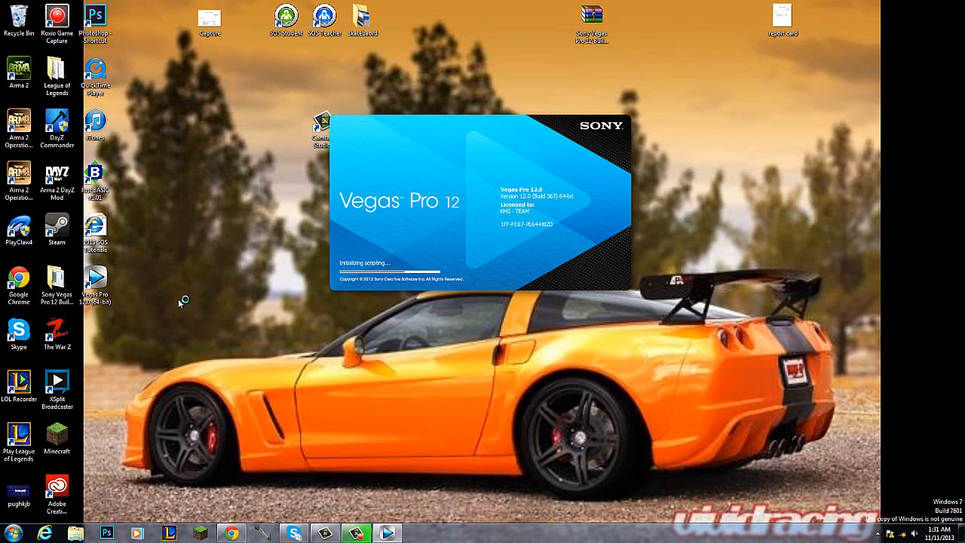
{"action": "mouse_move", "coordinate": [291, 318]}
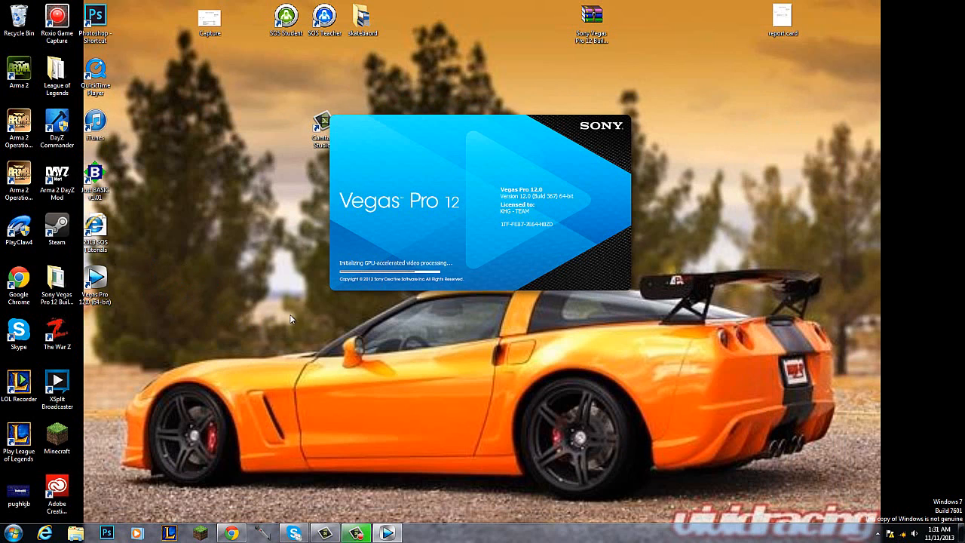
{"action": "mouse_move", "coordinate": [464, 309]}
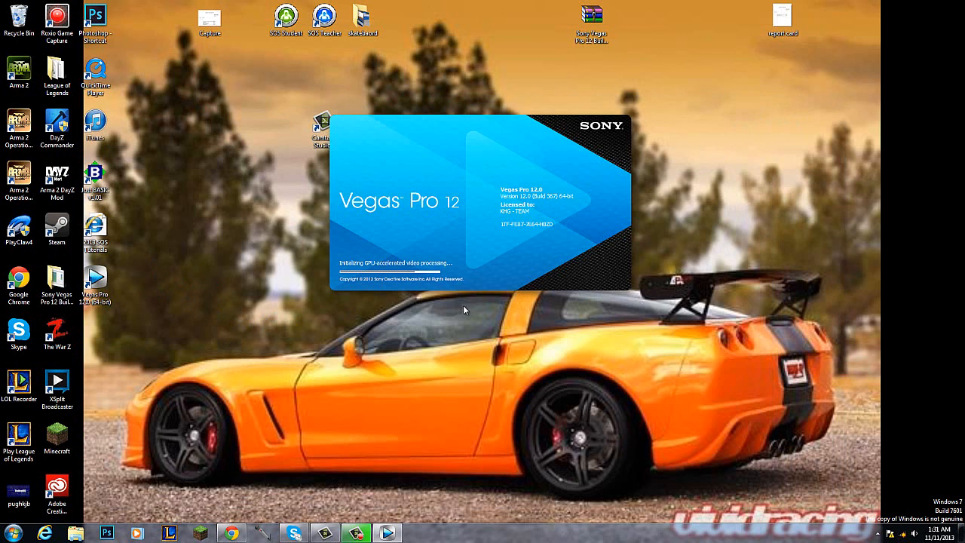
{"action": "mouse_move", "coordinate": [452, 302]}
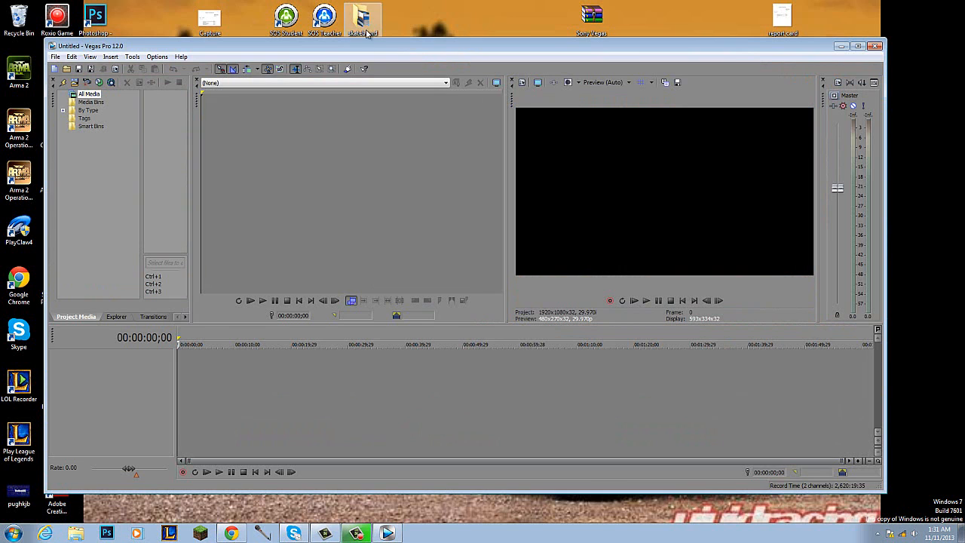
{"action": "left_click", "coordinate": [180, 57]}
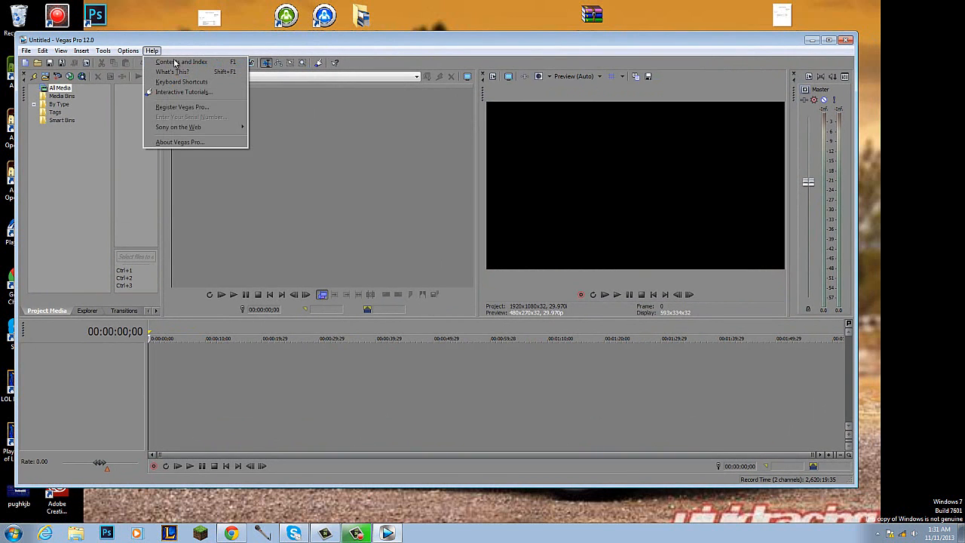
{"action": "left_click", "coordinate": [180, 142]}
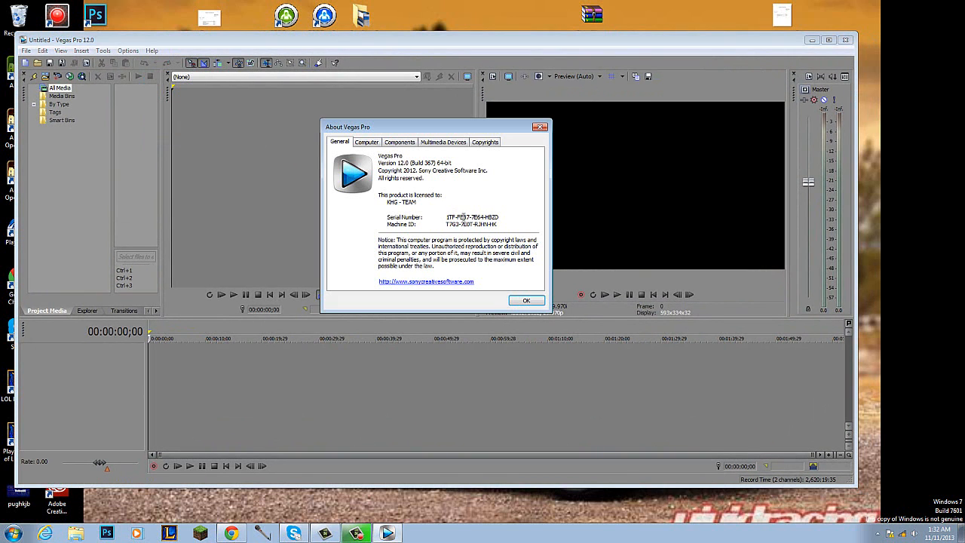
{"action": "mouse_move", "coordinate": [430, 211]}
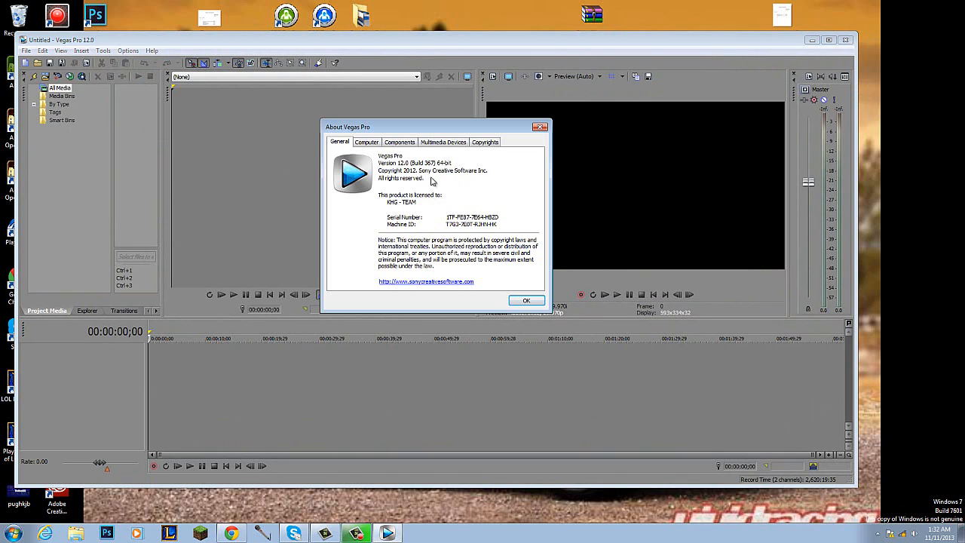
{"action": "mouse_move", "coordinate": [458, 196]}
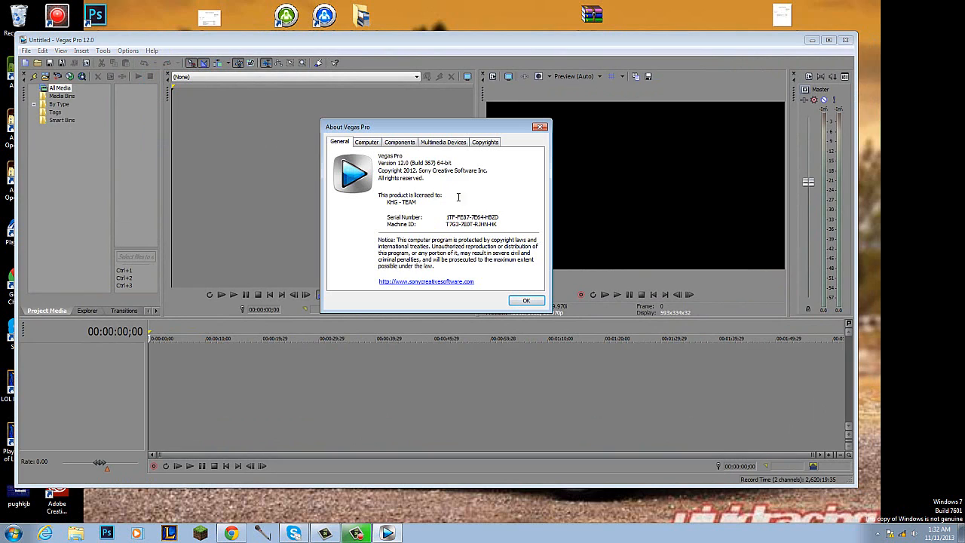
{"action": "mouse_move", "coordinate": [485, 138]}
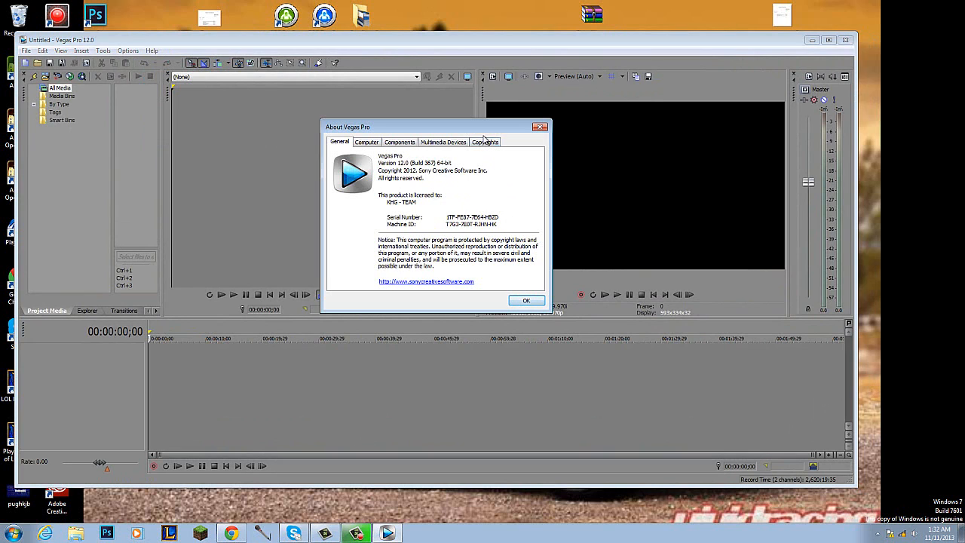
{"action": "left_click", "coordinate": [486, 142]}
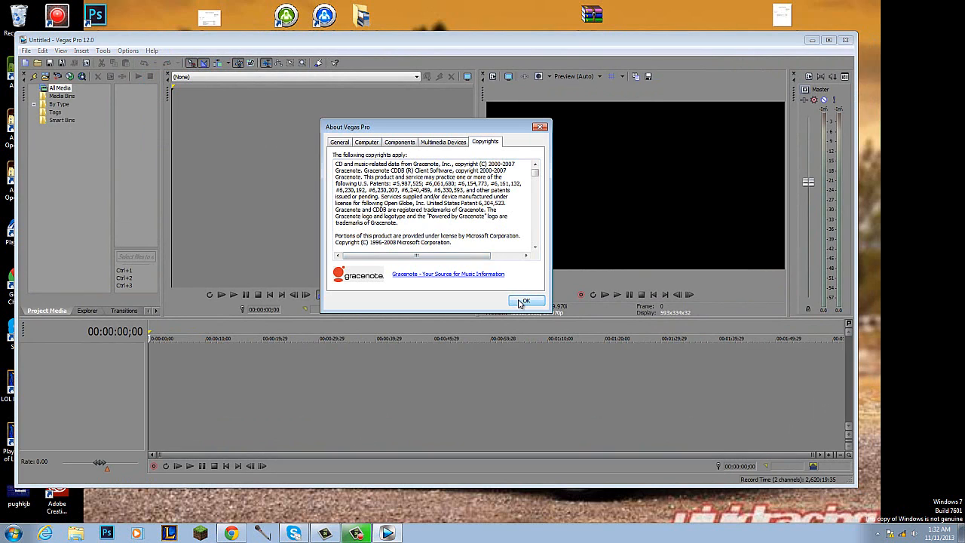
{"action": "left_click", "coordinate": [526, 300]}
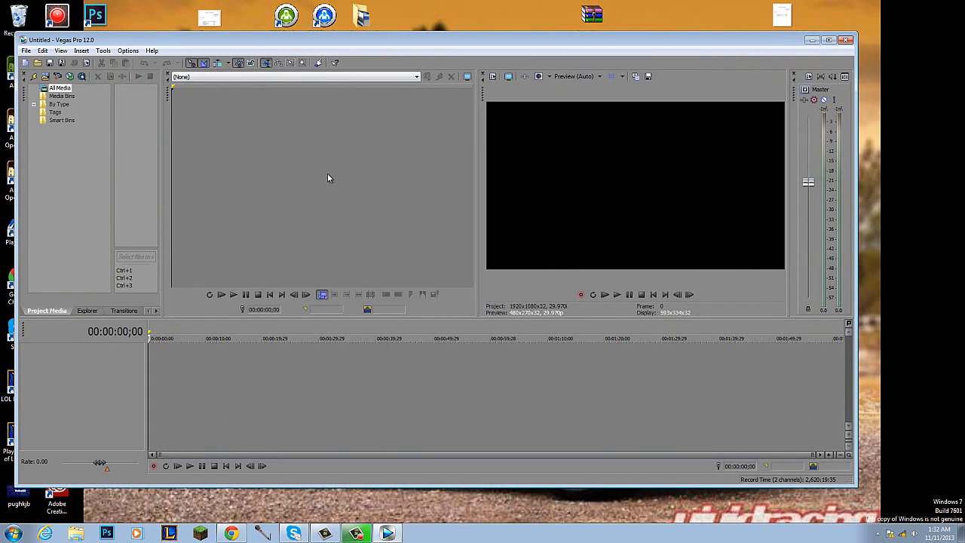
{"action": "mouse_move", "coordinate": [715, 217]}
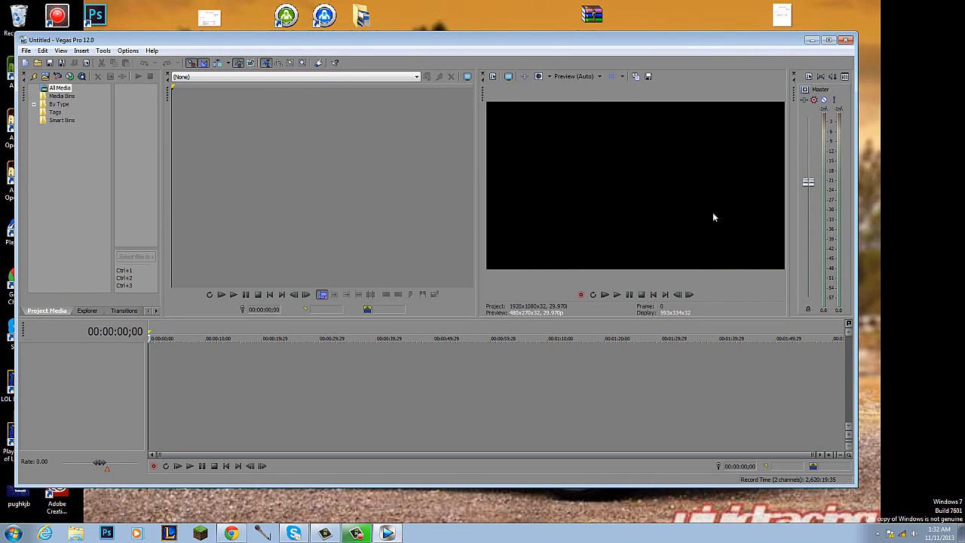
{"action": "mouse_move", "coordinate": [687, 98]}
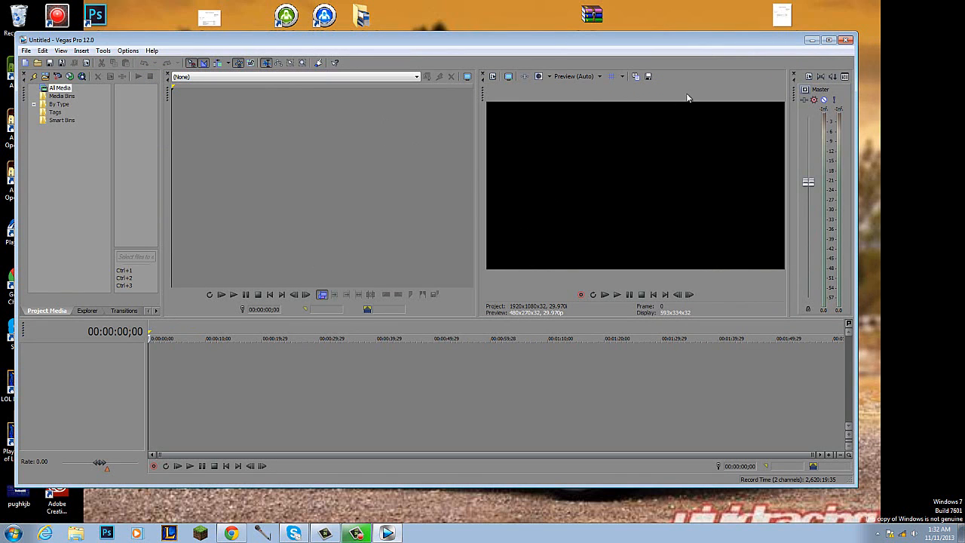